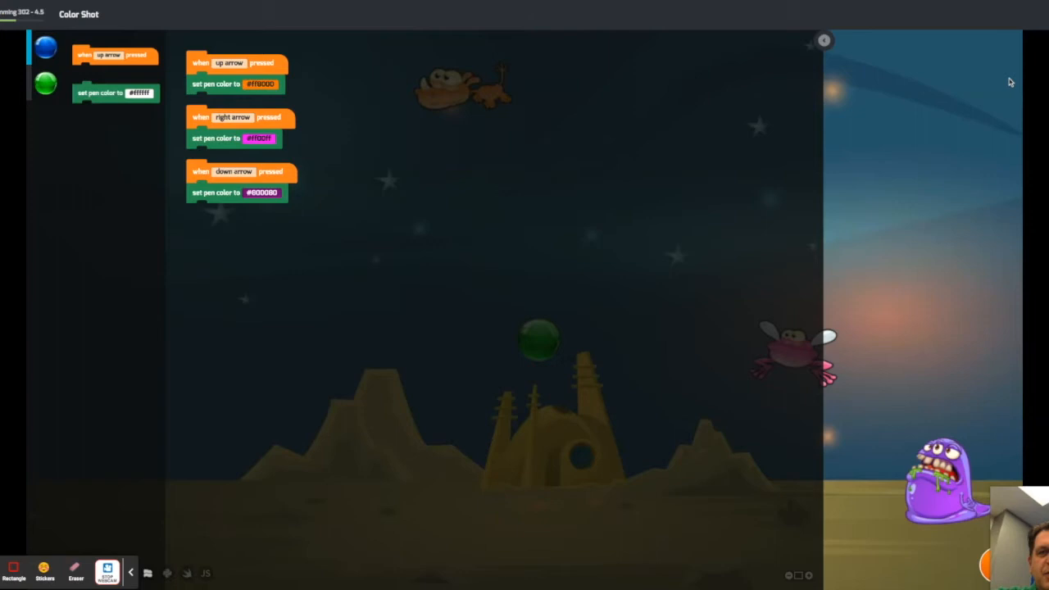
{"action": "mouse_move", "coordinate": [895, 287]}
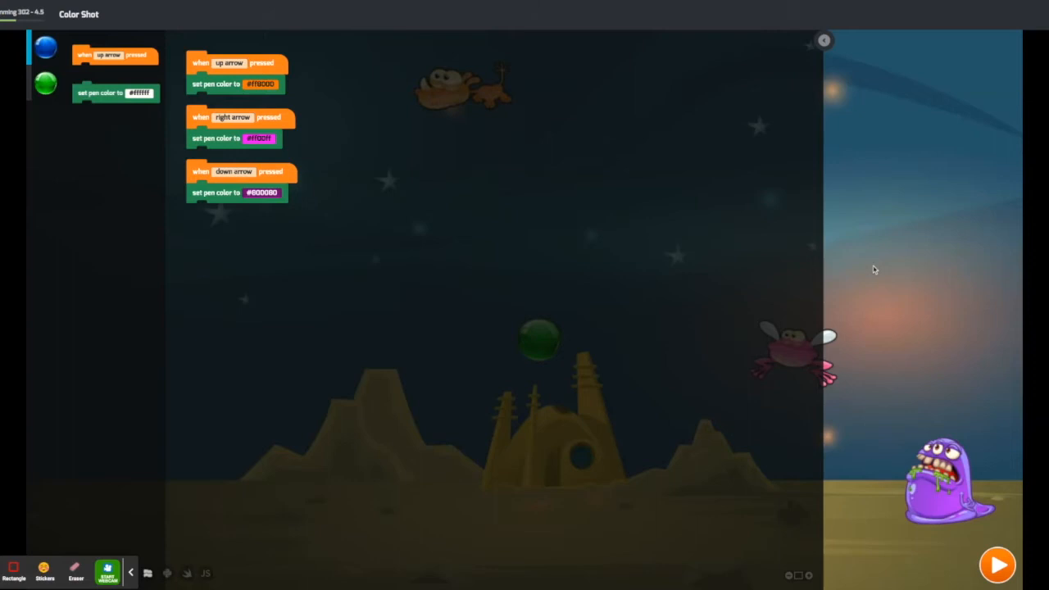
- Test-run Color Shot, inspect the #ff8000 and #800080 pen colours, then rerun with a 60-second timer
{"action": "left_click", "coordinate": [997, 565]}
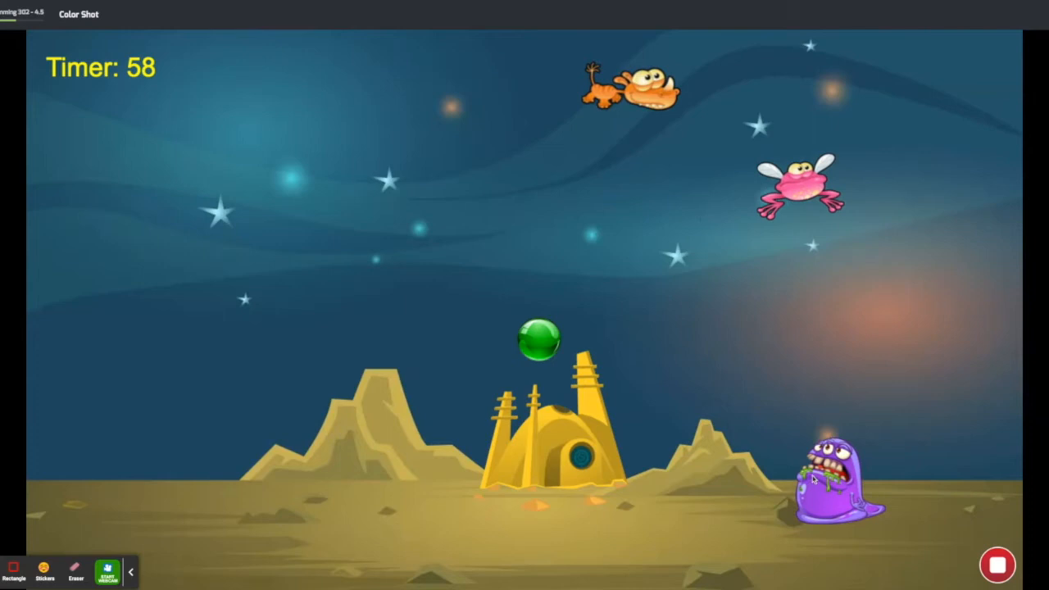
{"action": "left_click", "coordinate": [997, 565]}
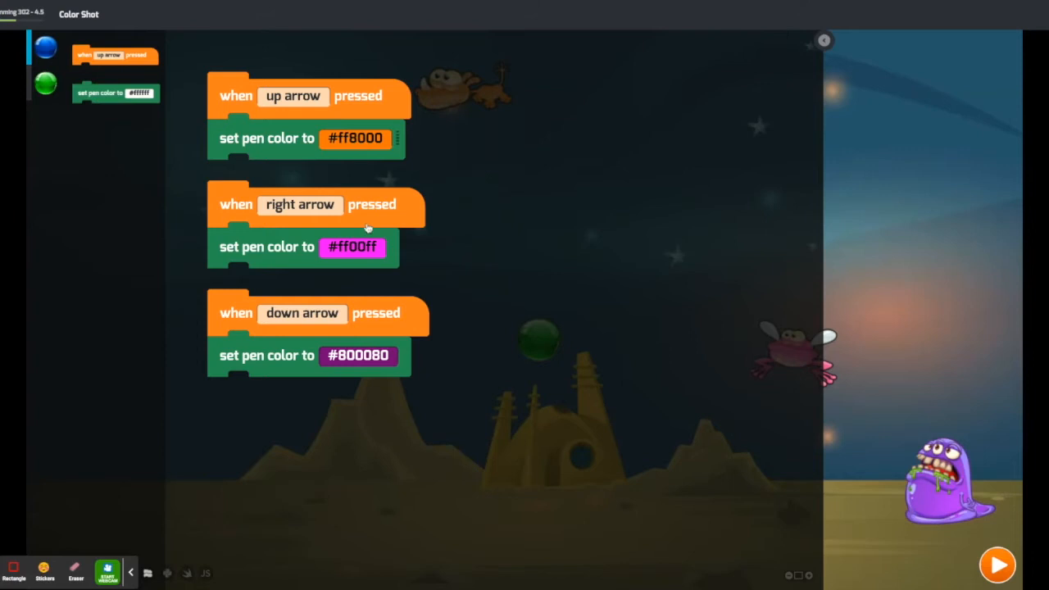
{"action": "mouse_move", "coordinate": [378, 126]}
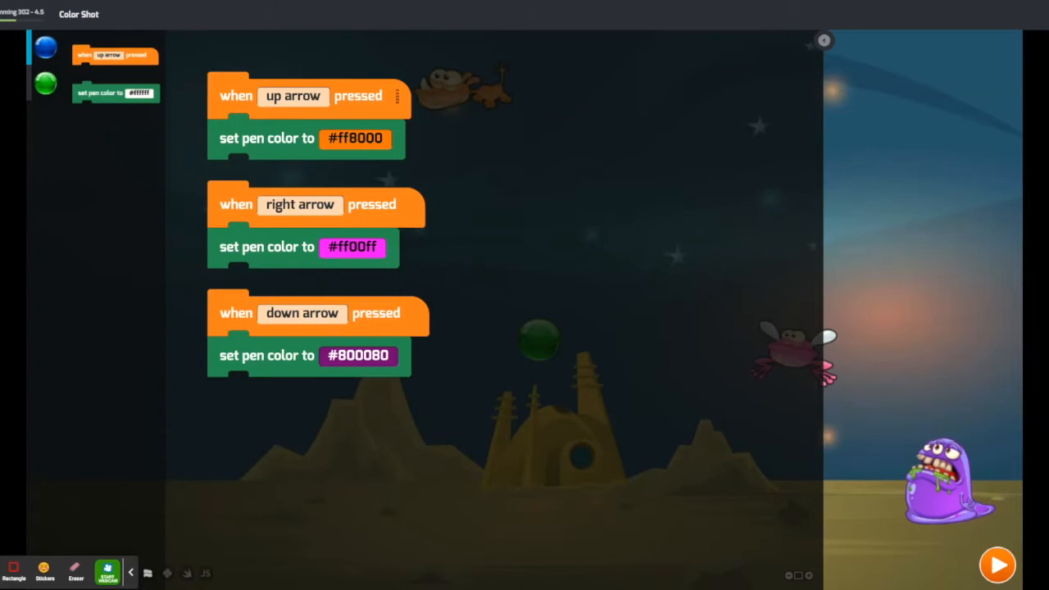
{"action": "mouse_move", "coordinate": [319, 114]}
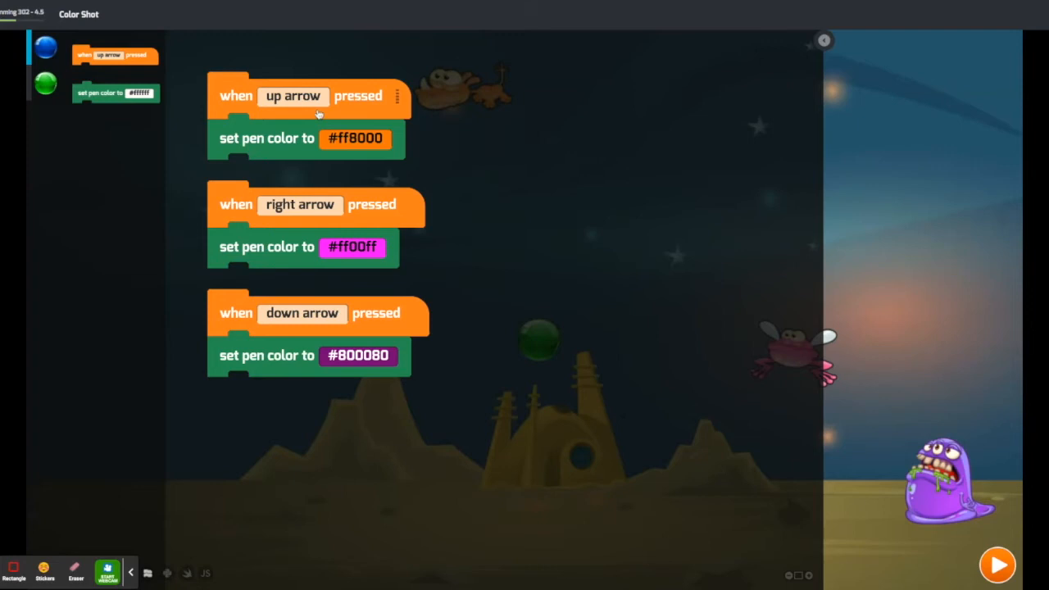
{"action": "left_click", "coordinate": [355, 138]}
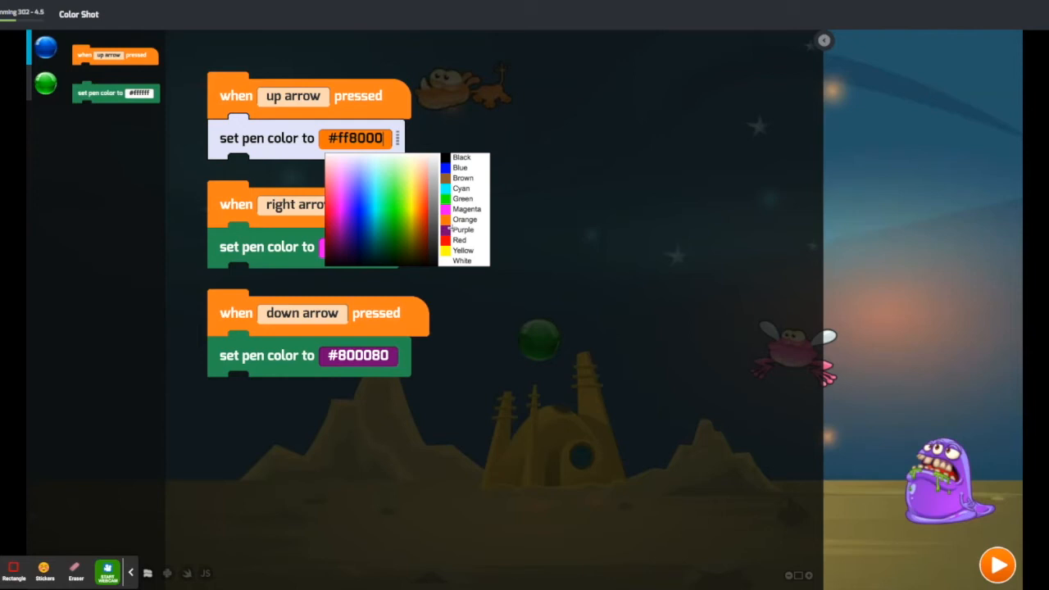
{"action": "left_click", "coordinate": [358, 246]}
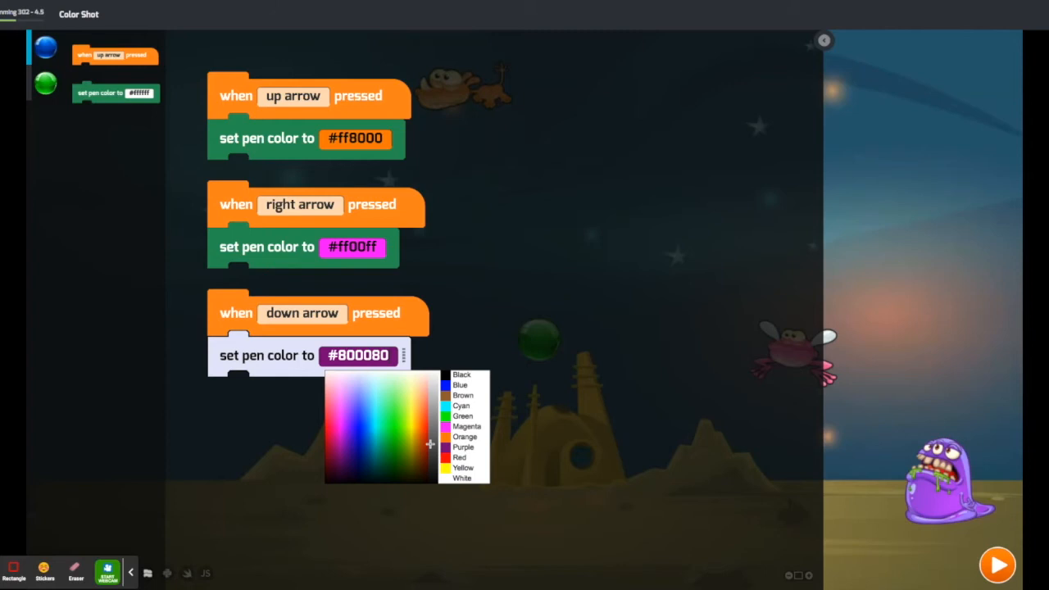
{"action": "left_click", "coordinate": [998, 565]}
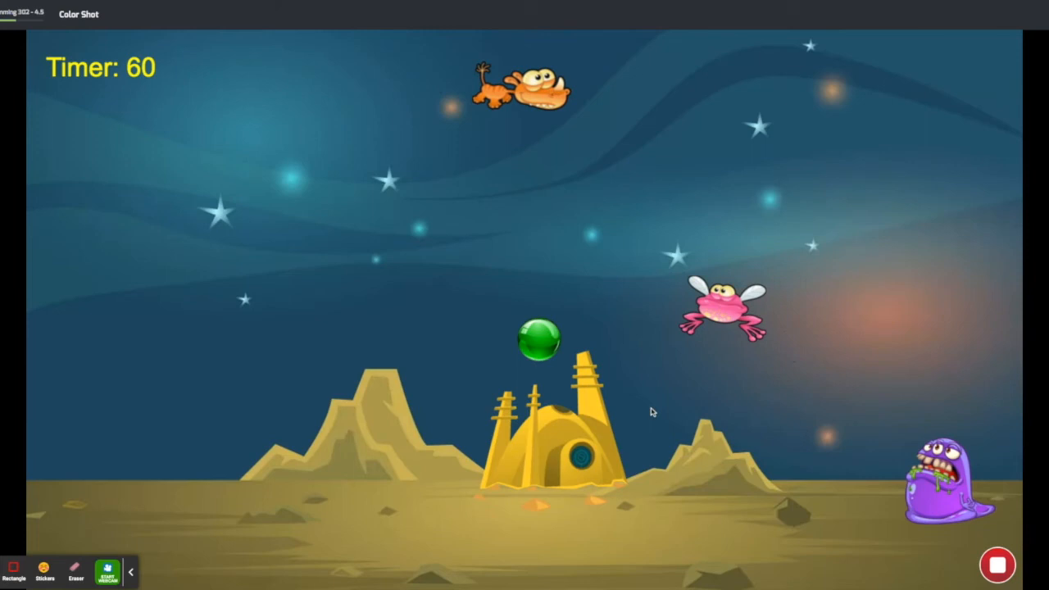